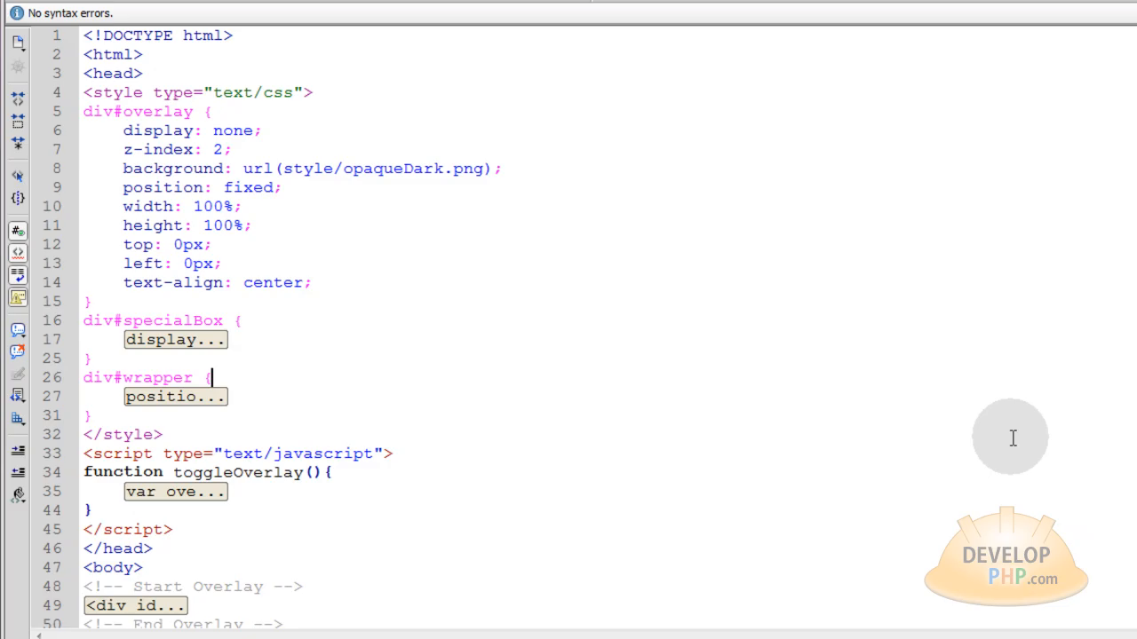
{"action": "mouse_move", "coordinate": [1014, 442]}
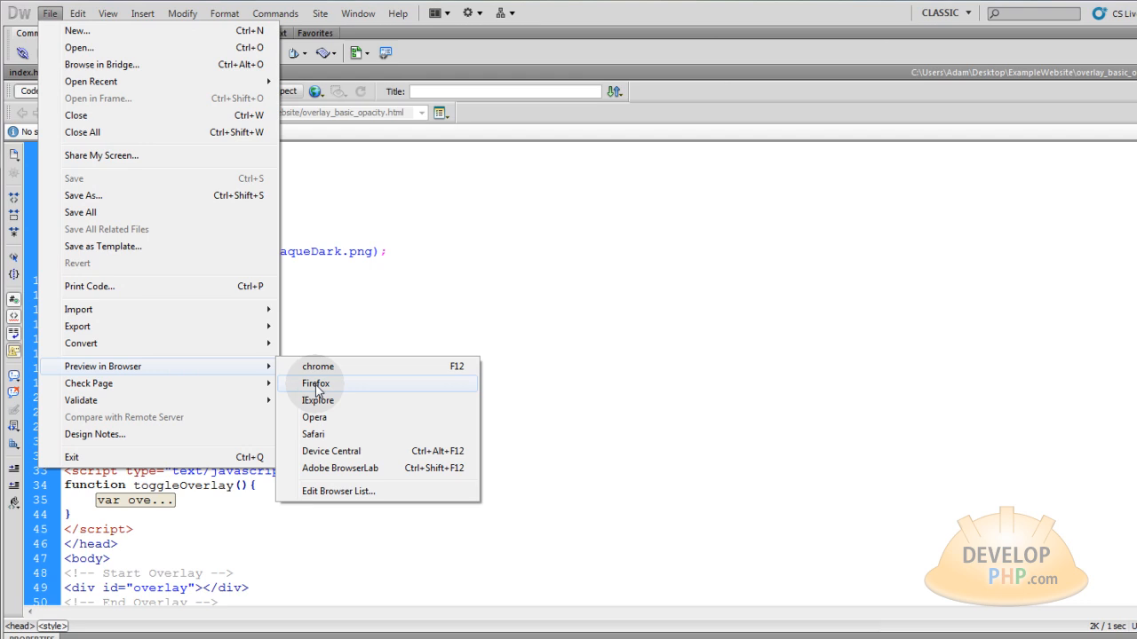
Preview the overlay page in Firefox and apply the overlay behind the white special box.
{"action": "left_click", "coordinate": [315, 383]}
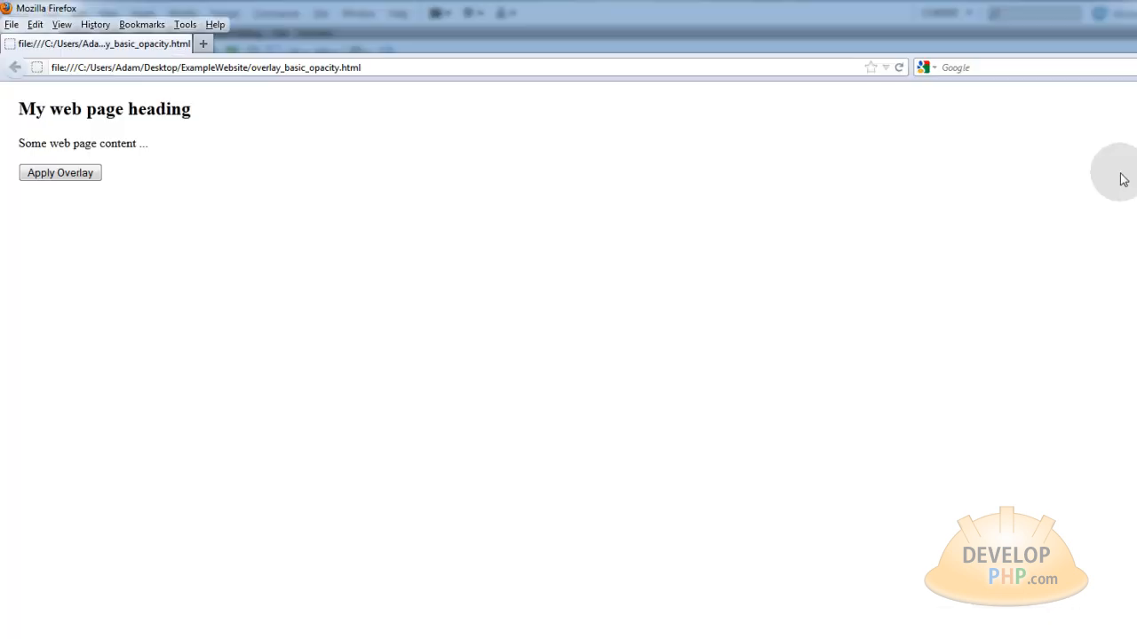
{"action": "left_click", "coordinate": [60, 172]}
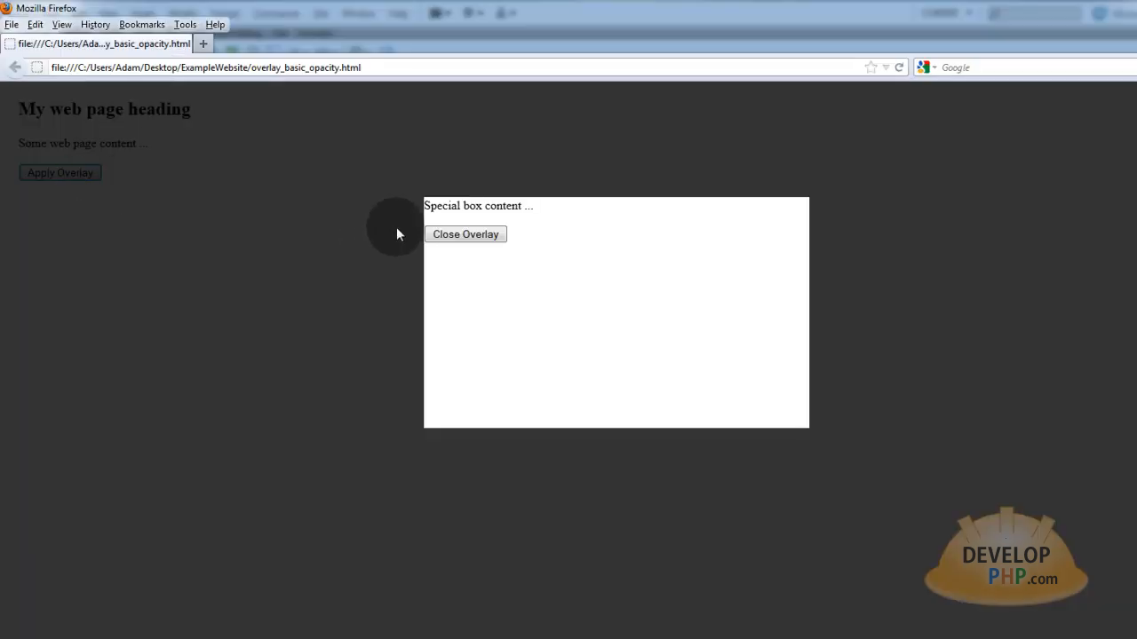
{"action": "mouse_move", "coordinate": [552, 222]}
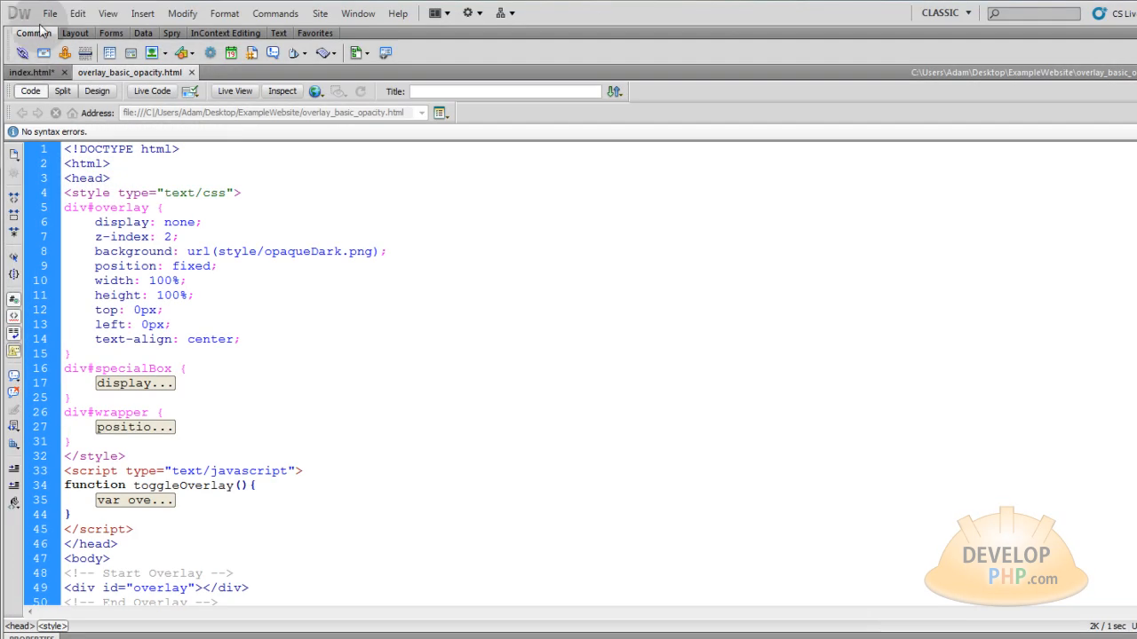
Preview the overlay page in Internet Explorer and try Apply Overlay.
{"action": "left_click", "coordinate": [49, 13]}
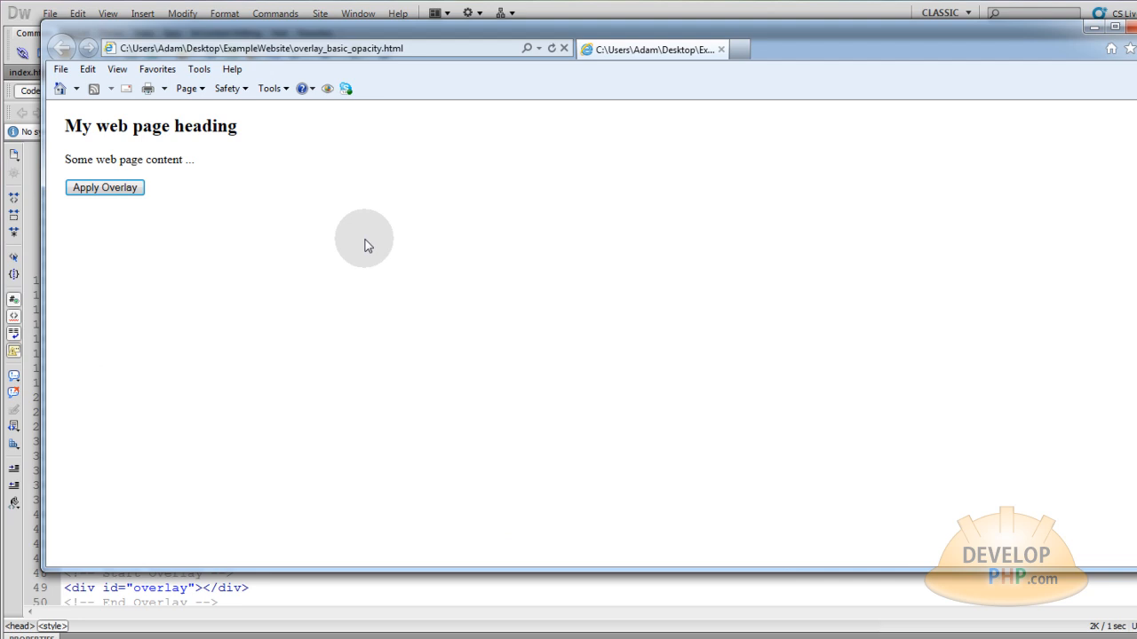
{"action": "left_click", "coordinate": [104, 188]}
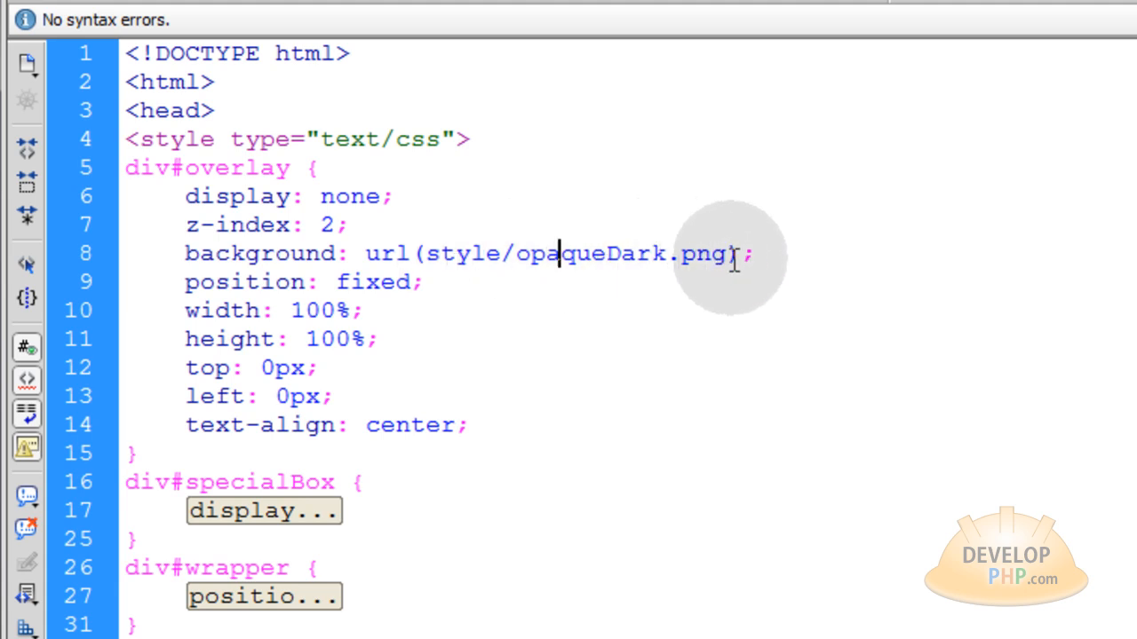
Replace the div#overlay background url(style/opaqueDark.png) with plain #000.
{"action": "double_click", "coordinate": [618, 254]}
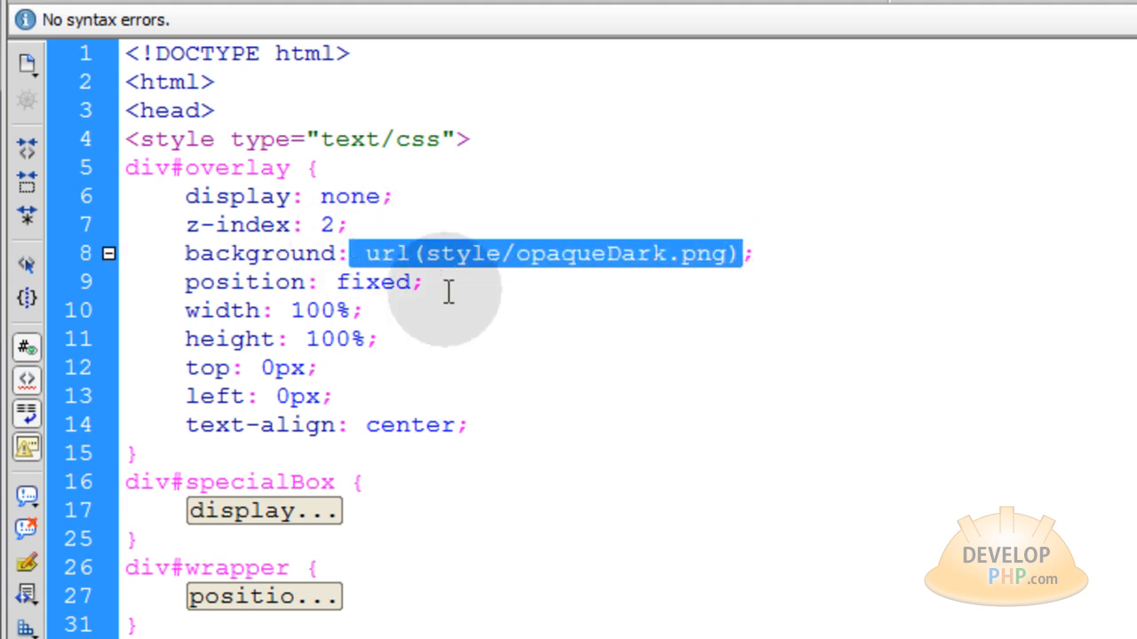
{"action": "type", "text": "#000;"}
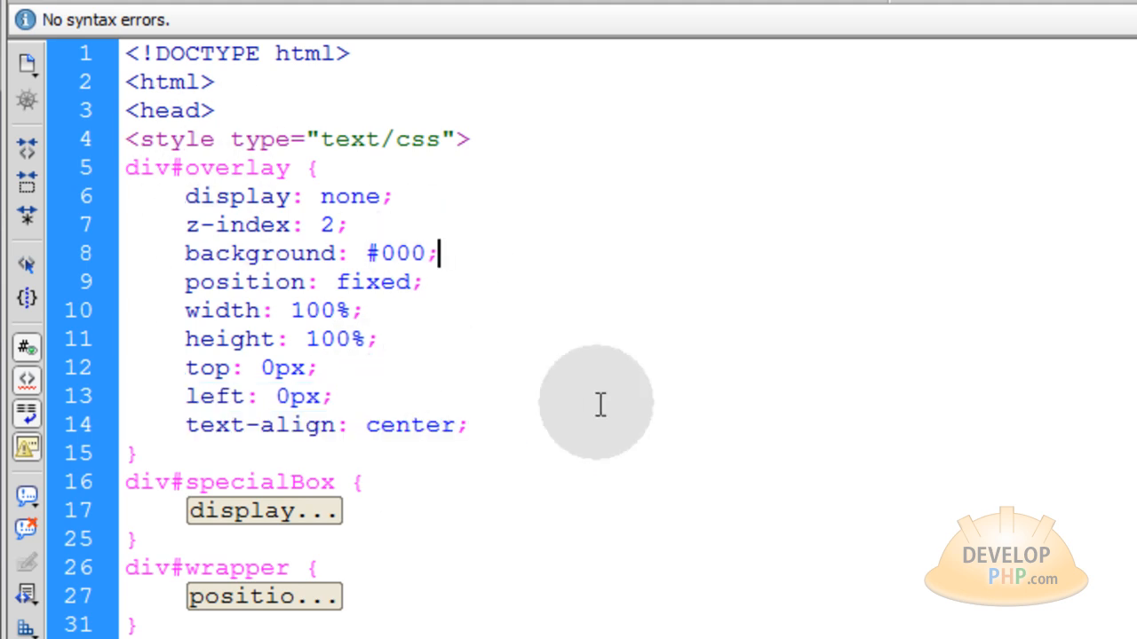
{"action": "scroll", "scroll_direction": "down", "scroll_amount": 3}
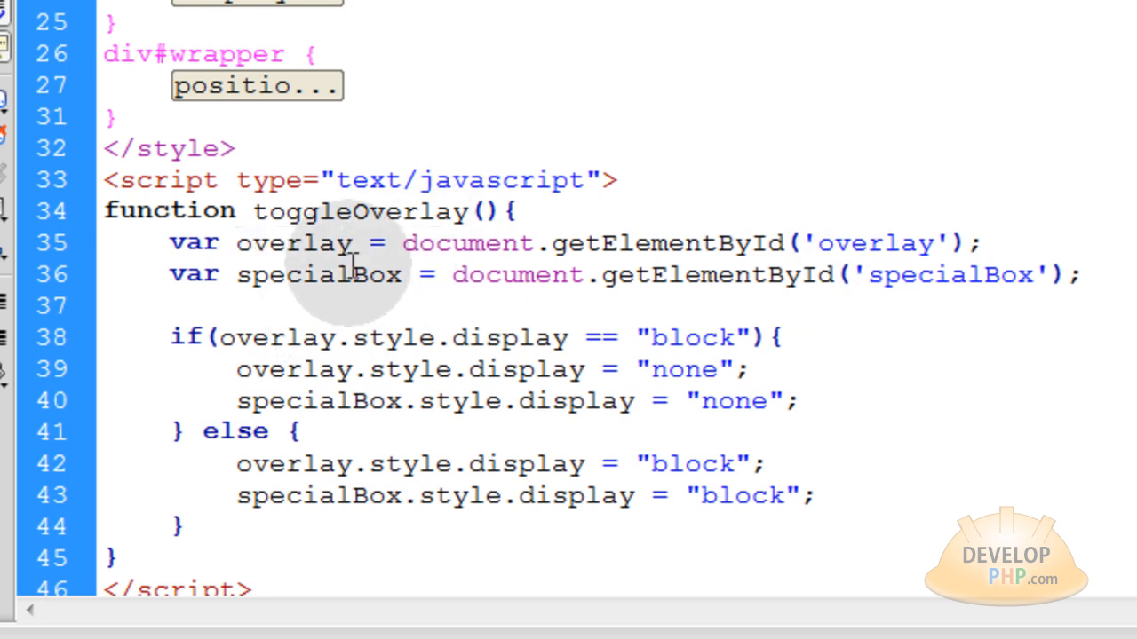
Add overlay.style.opacity = .7; to the toggleOverlay function.
{"action": "type", "text": "overlay.style."}
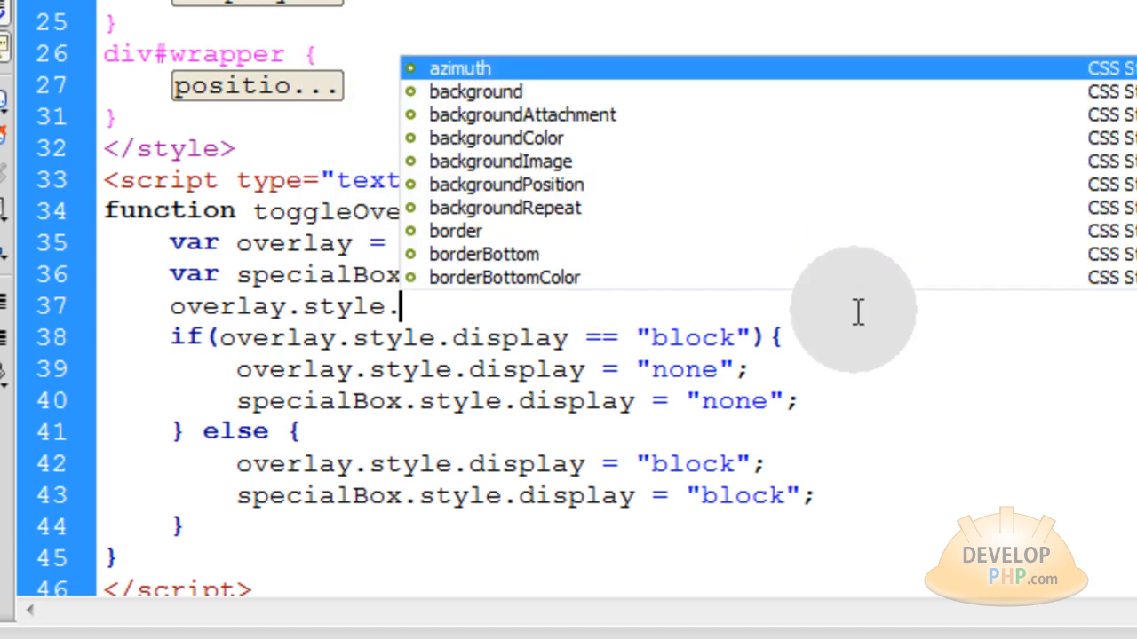
{"action": "type", "text": "opacity ="}
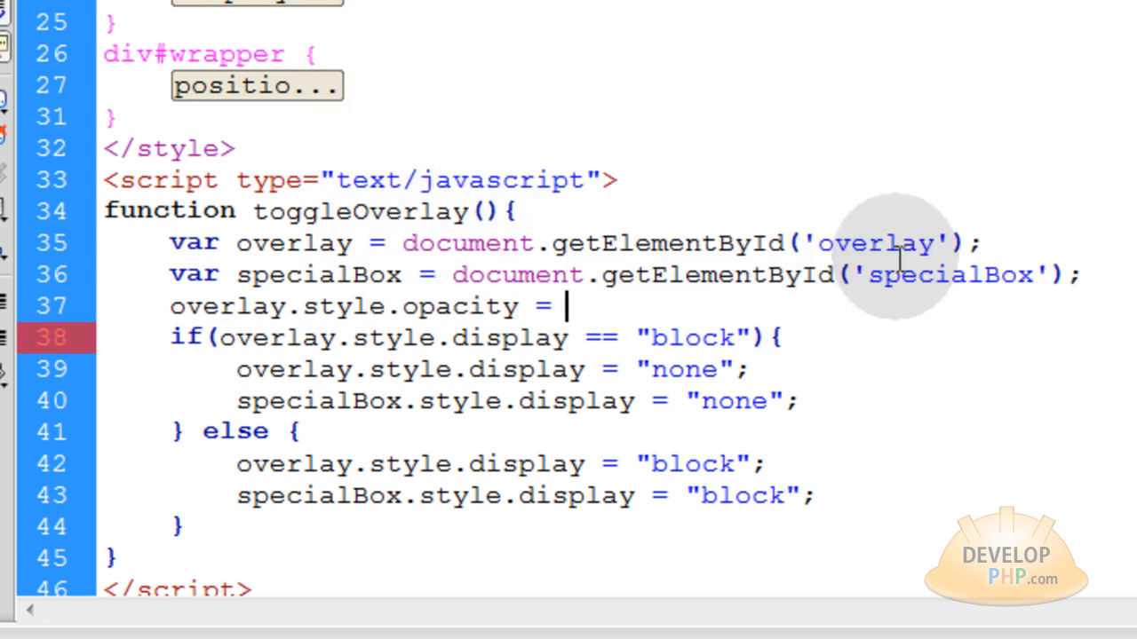
{"action": "type", "text": ".7;"}
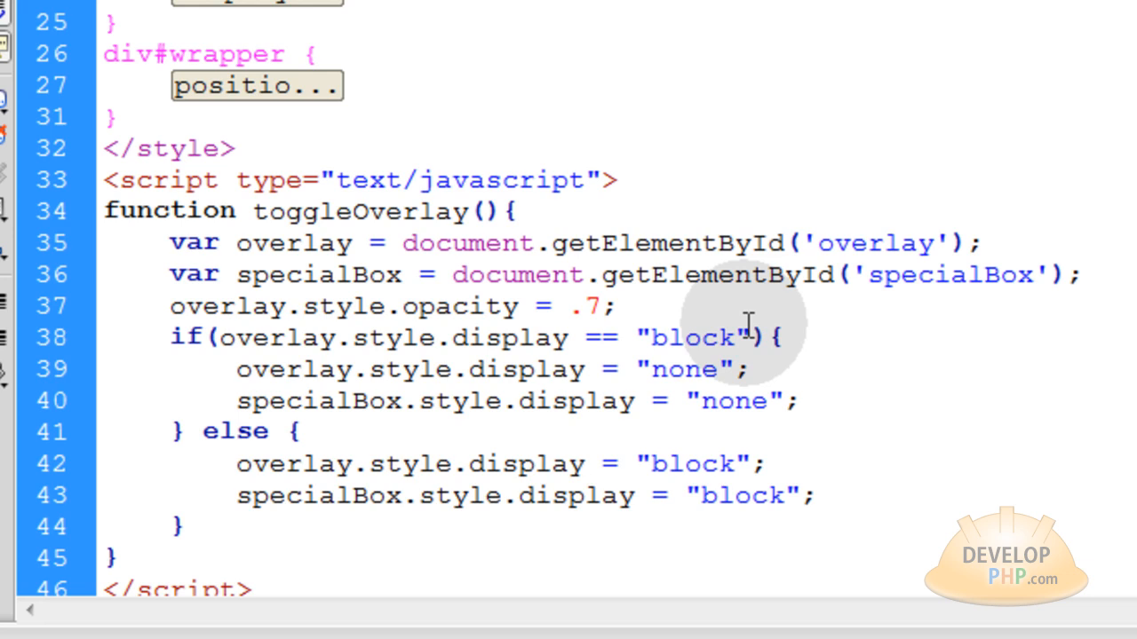
{"action": "left_click", "coordinate": [613, 306]}
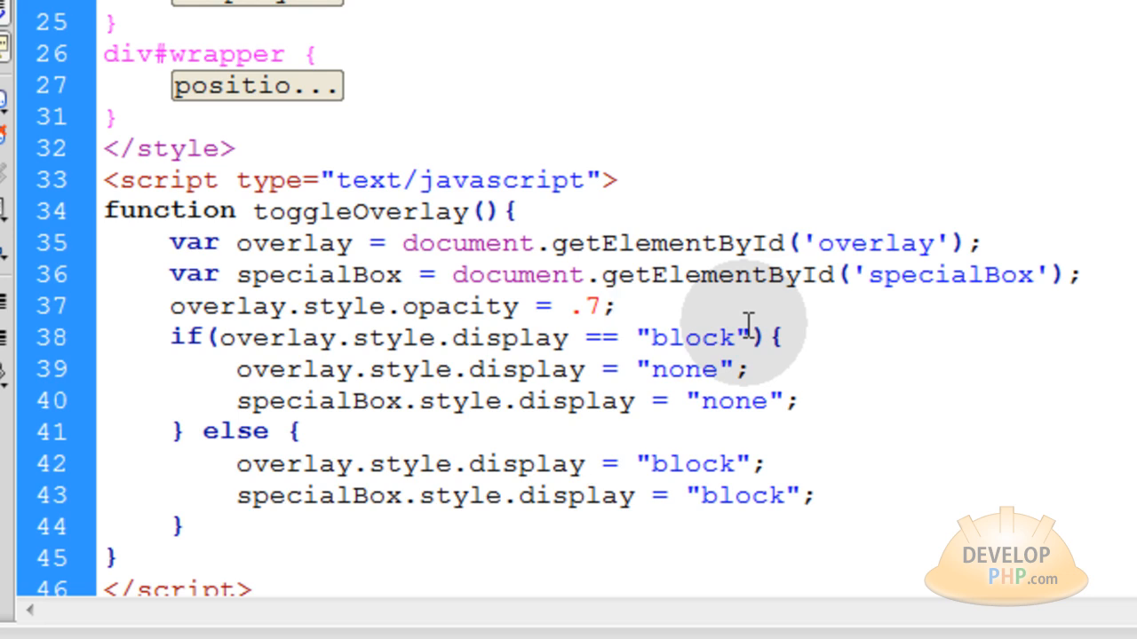
{"action": "left_click", "coordinate": [612, 306]}
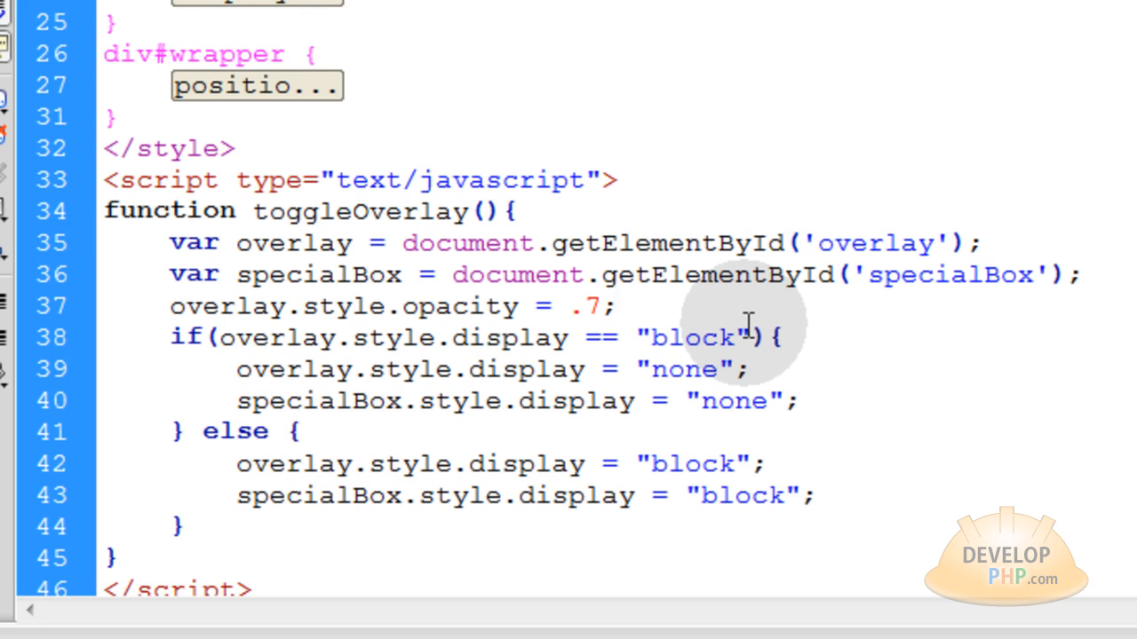
{"action": "left_click", "coordinate": [613, 306]}
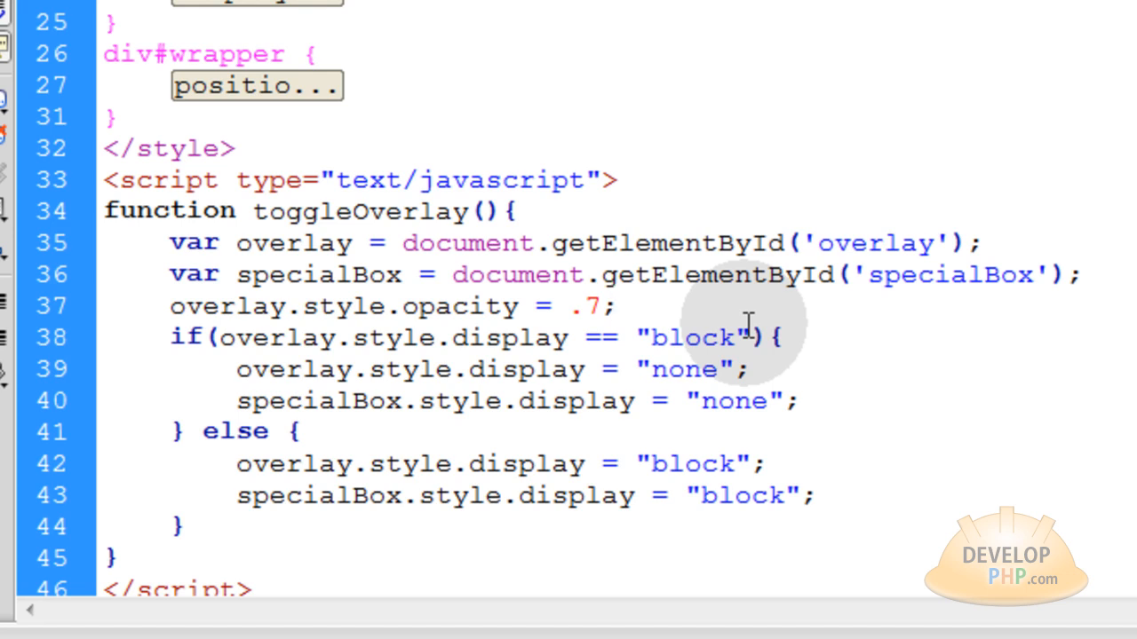
{"action": "left_click", "coordinate": [613, 307]}
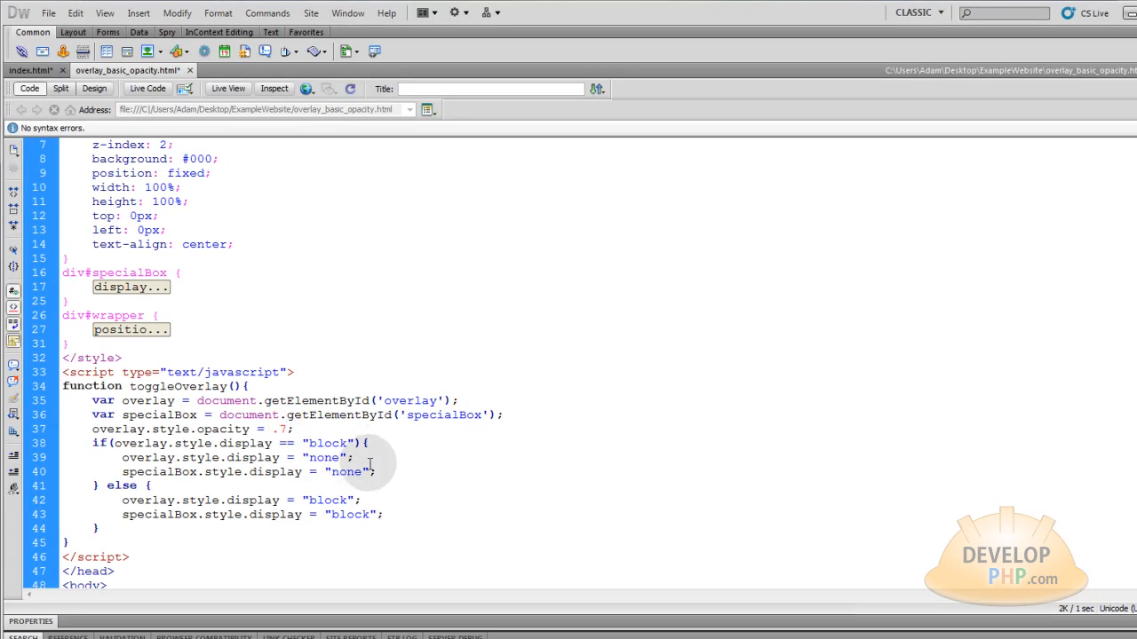
Change the overlay opacity in toggleOverlay from .7 to .8.
{"action": "left_click", "coordinate": [289, 429]}
{"action": "type", "text": "8"}
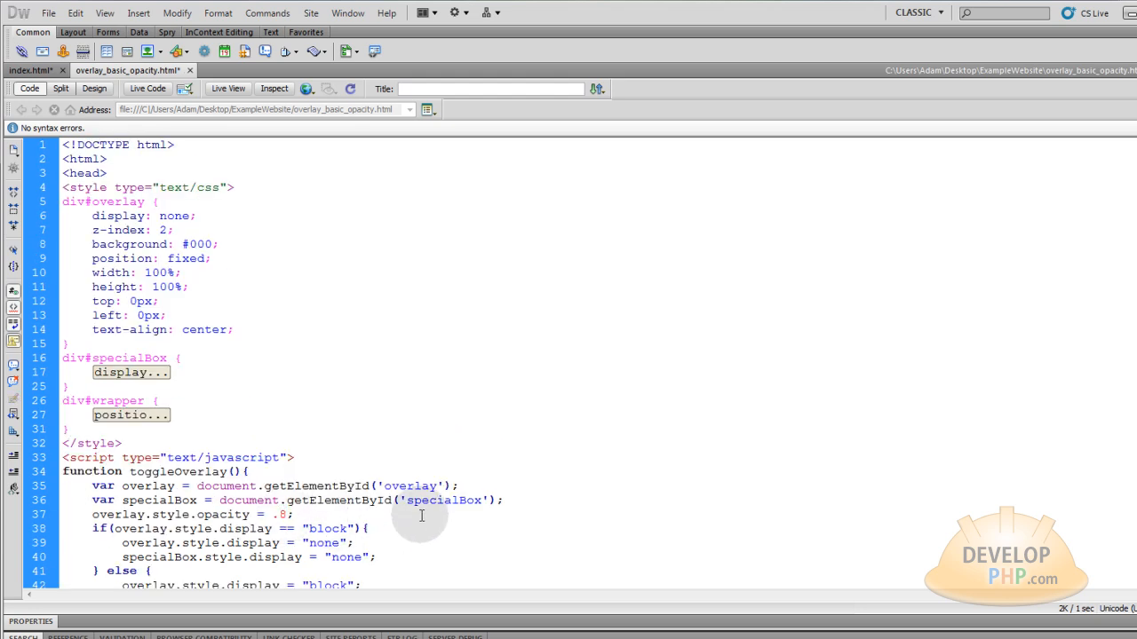
Save the .8 opacity change via Preview in Chrome and reopen the browser list.
{"action": "left_click", "coordinate": [48, 12]}
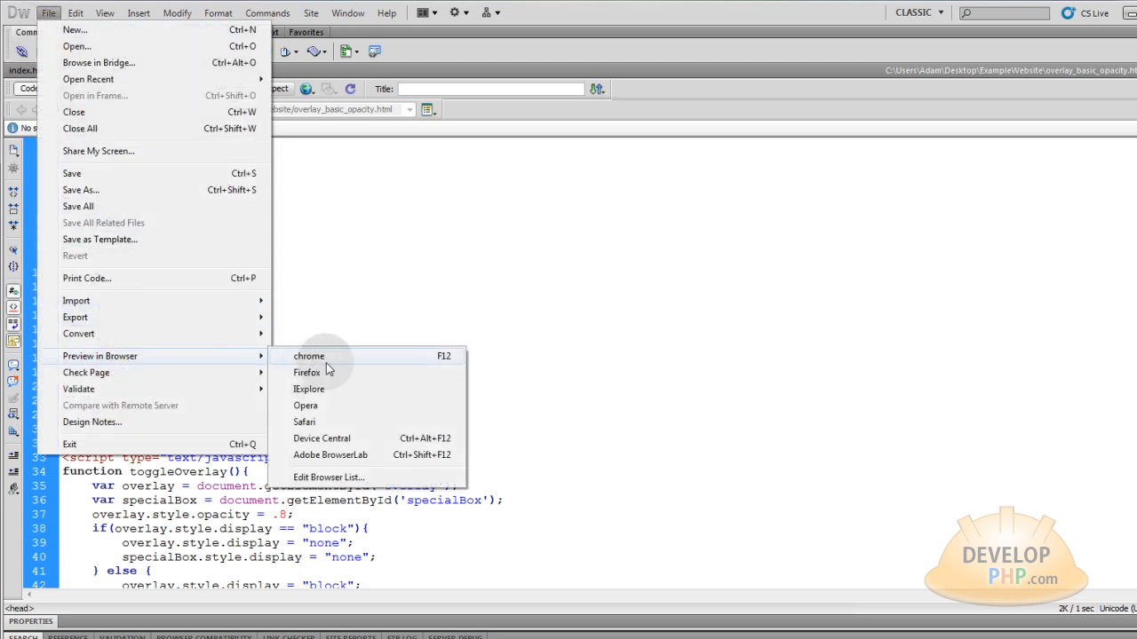
{"action": "left_click", "coordinate": [306, 372]}
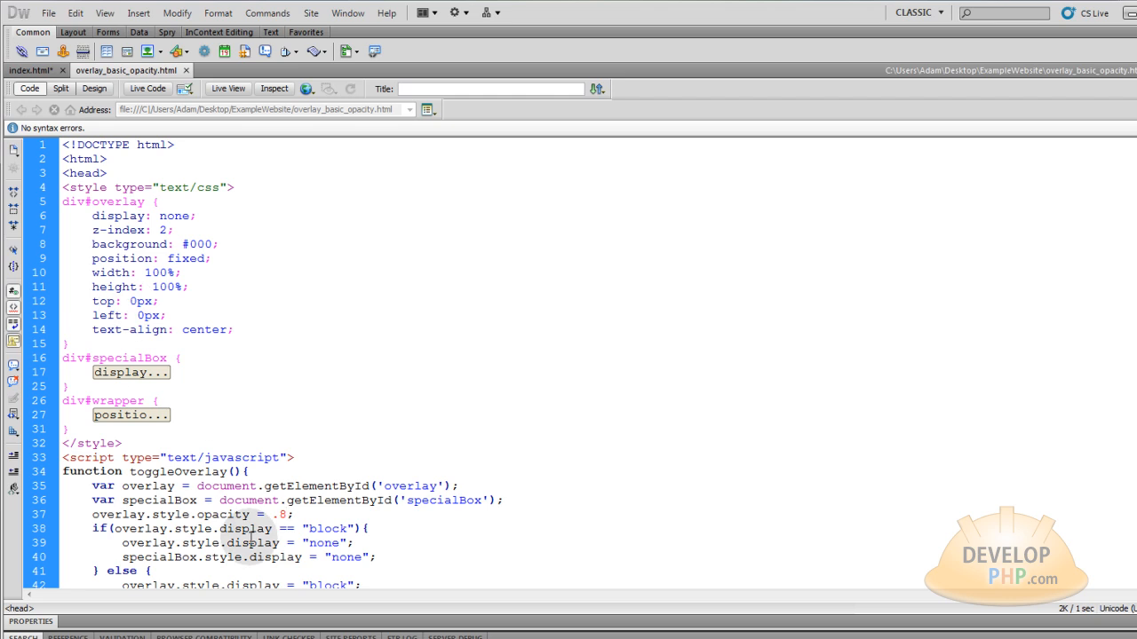
{"action": "left_click", "coordinate": [48, 13]}
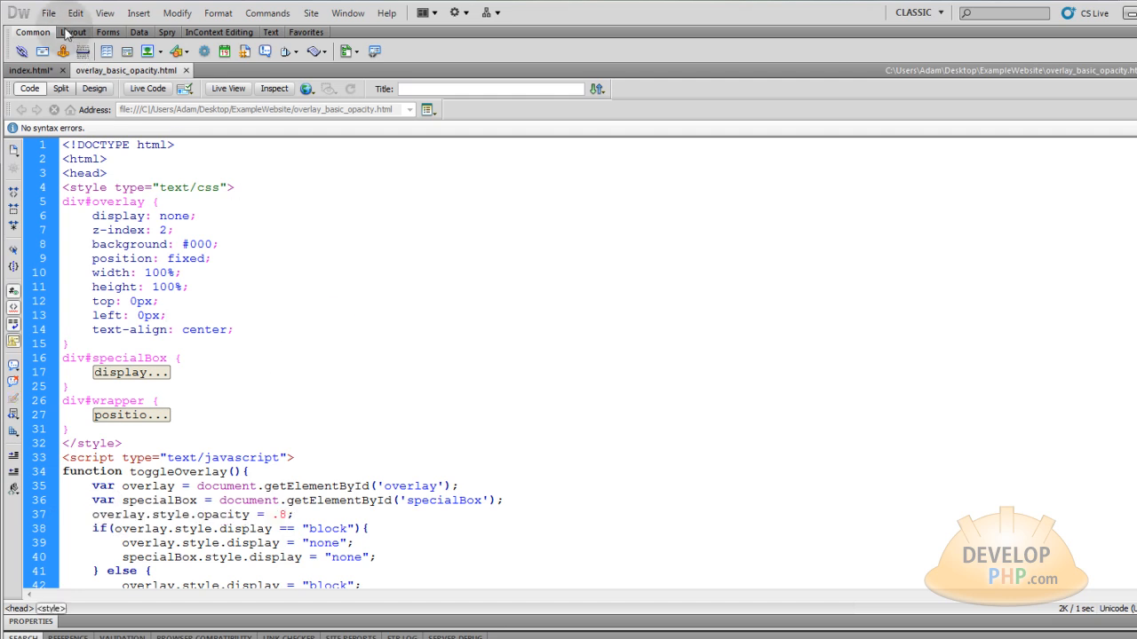
{"action": "left_click", "coordinate": [48, 13]}
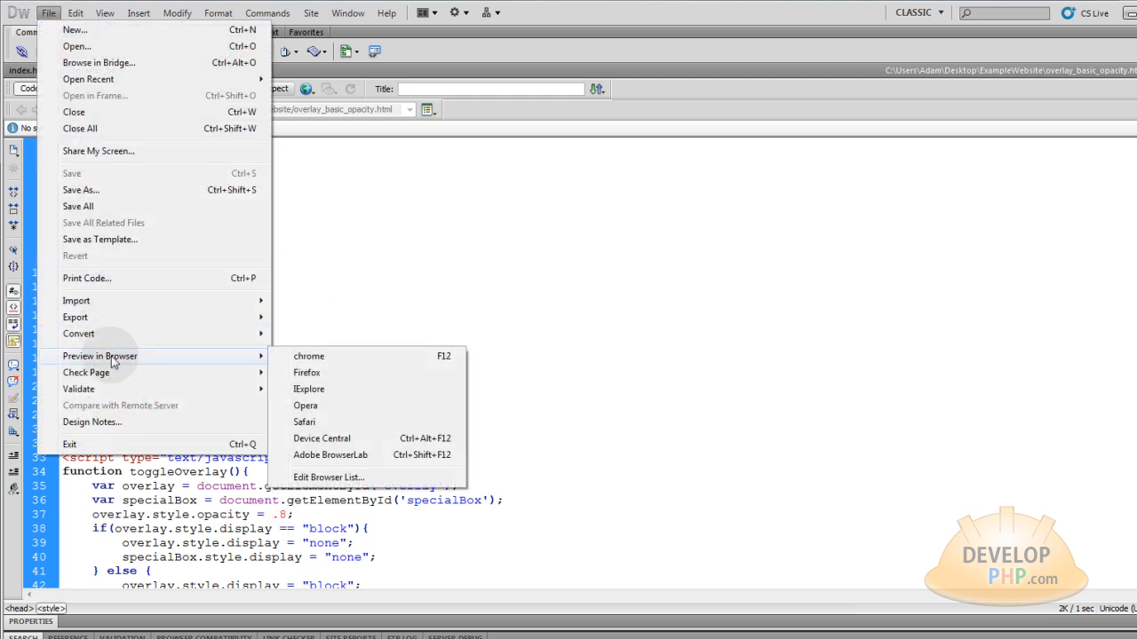
Expand the collapsed div#specialBox and div#wrapper style rules in the code.
{"action": "left_click", "coordinate": [309, 389]}
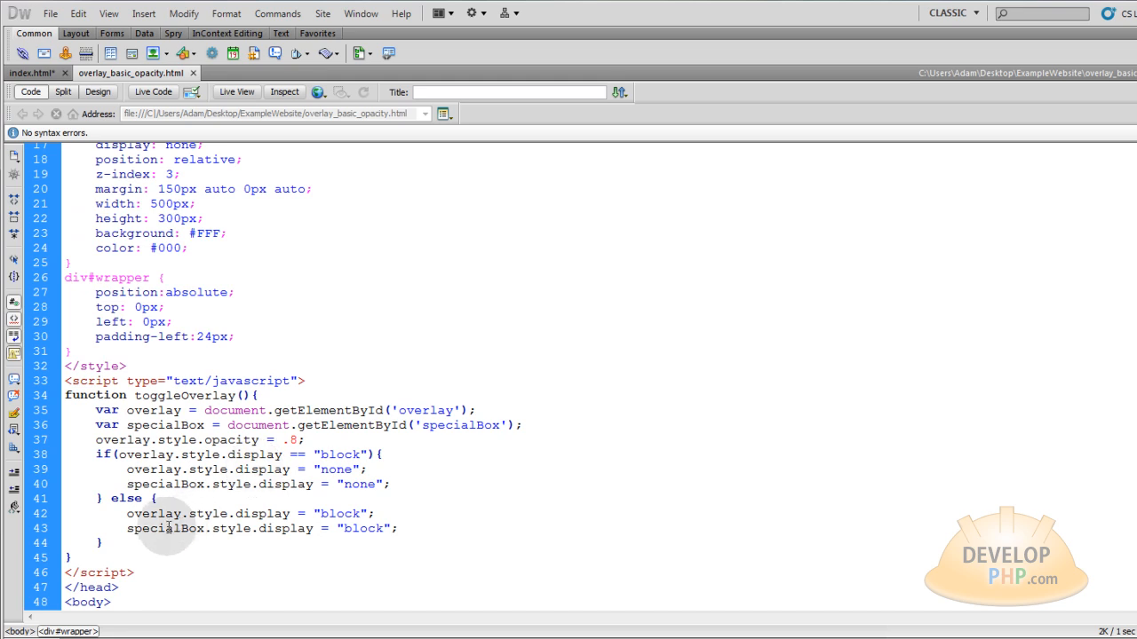
{"action": "double_click", "coordinate": [185, 395]}
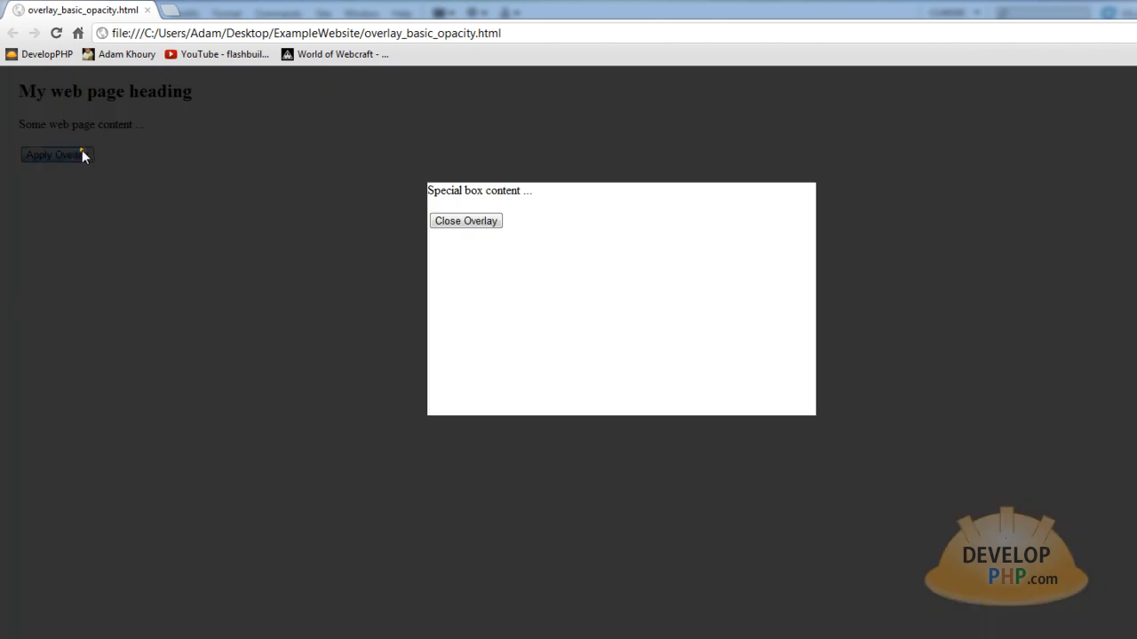
In Chrome, close, reapply, then close the black overlay again.
{"action": "left_click", "coordinate": [465, 221]}
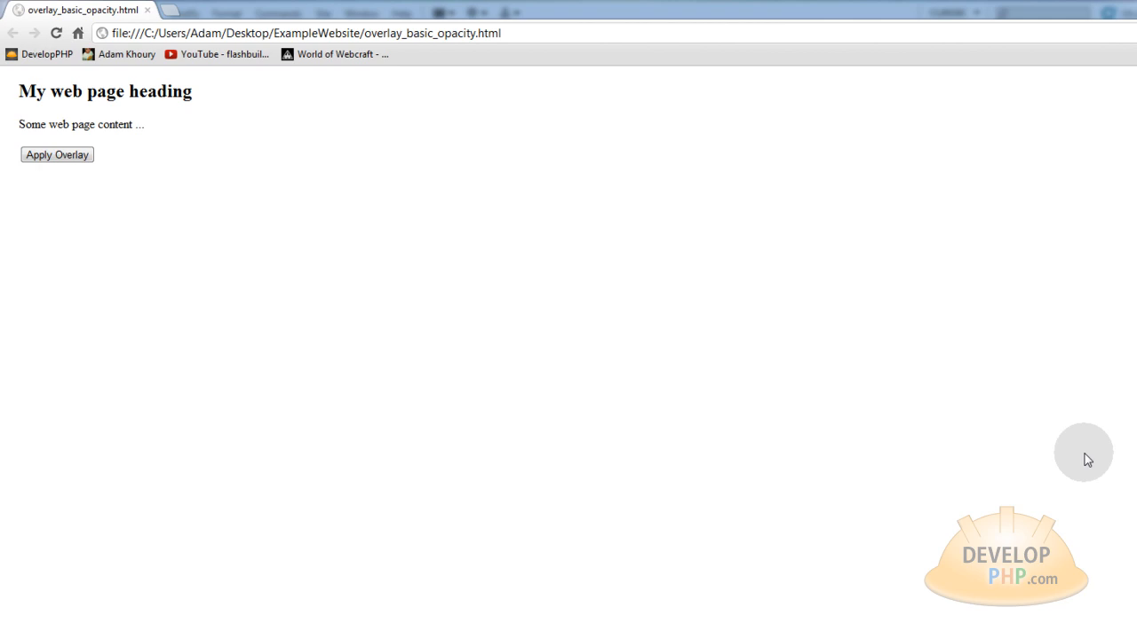
{"action": "left_click", "coordinate": [57, 155]}
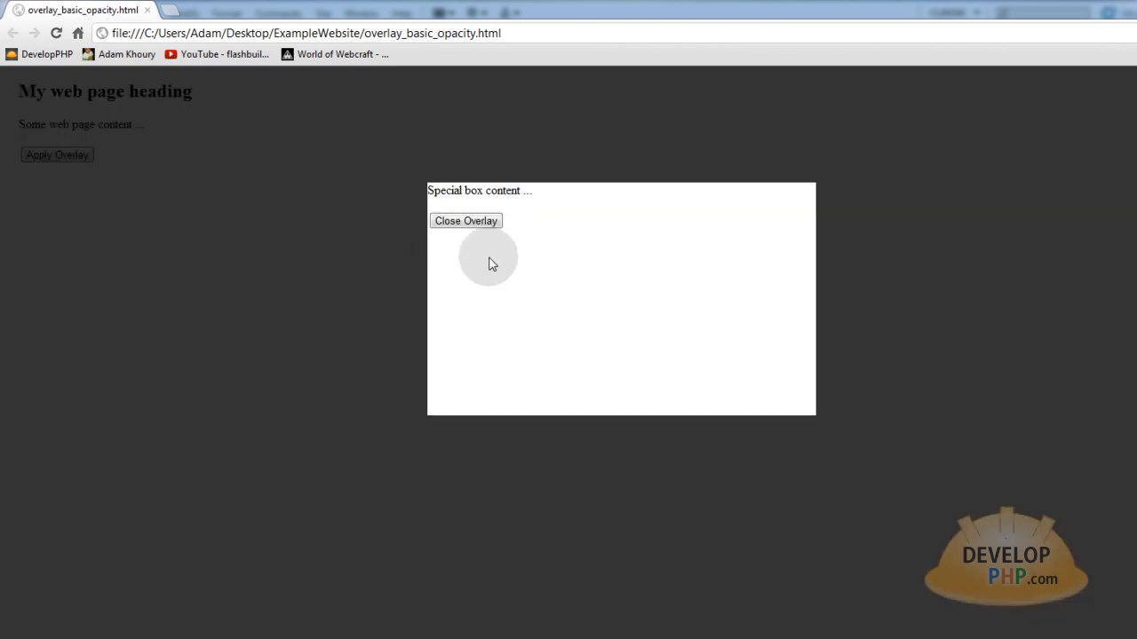
{"action": "left_click", "coordinate": [465, 220]}
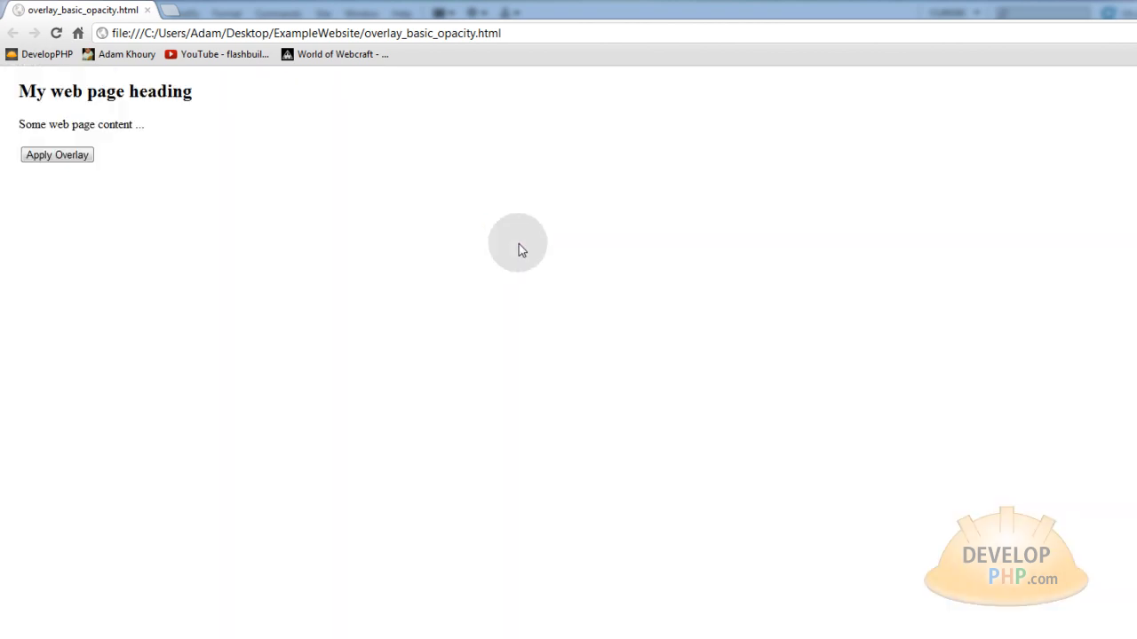